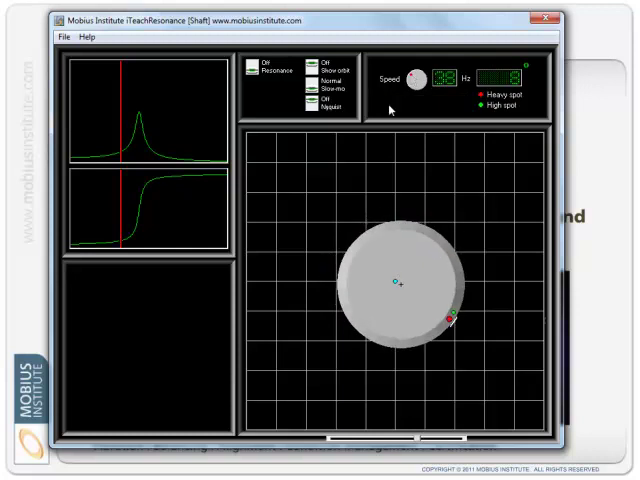
Close the iTeachResonance Shaft simulator window, leaving the Simulator spotlight title slide showing.
left_click(307, 83)
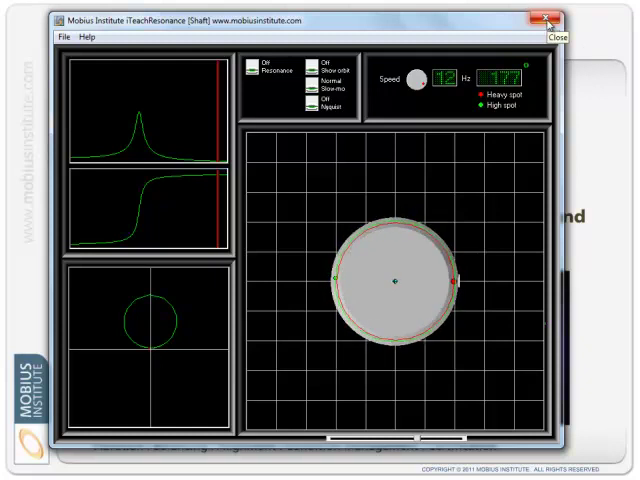
left_click(545, 16)
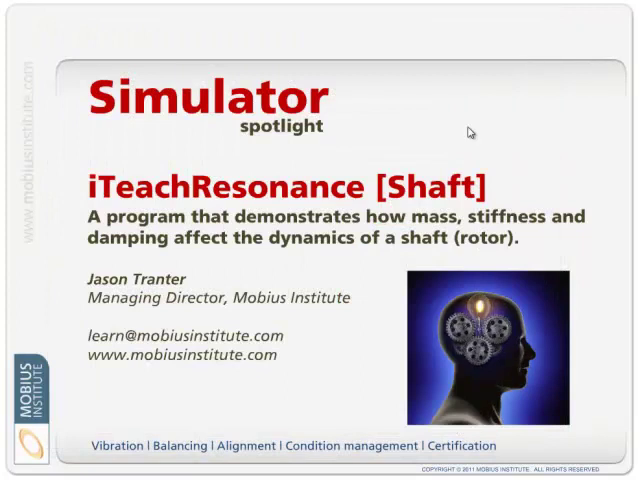